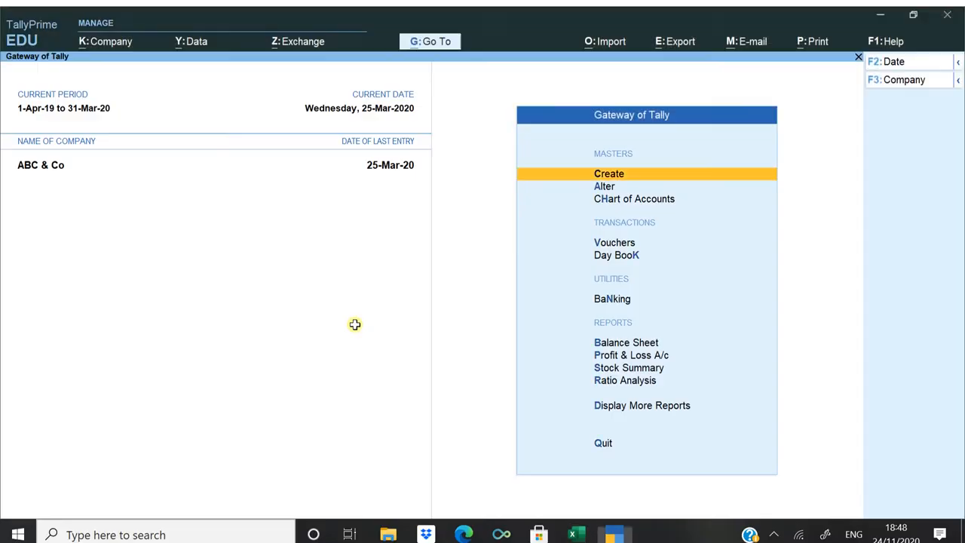
pyautogui.moveTo(228, 85)
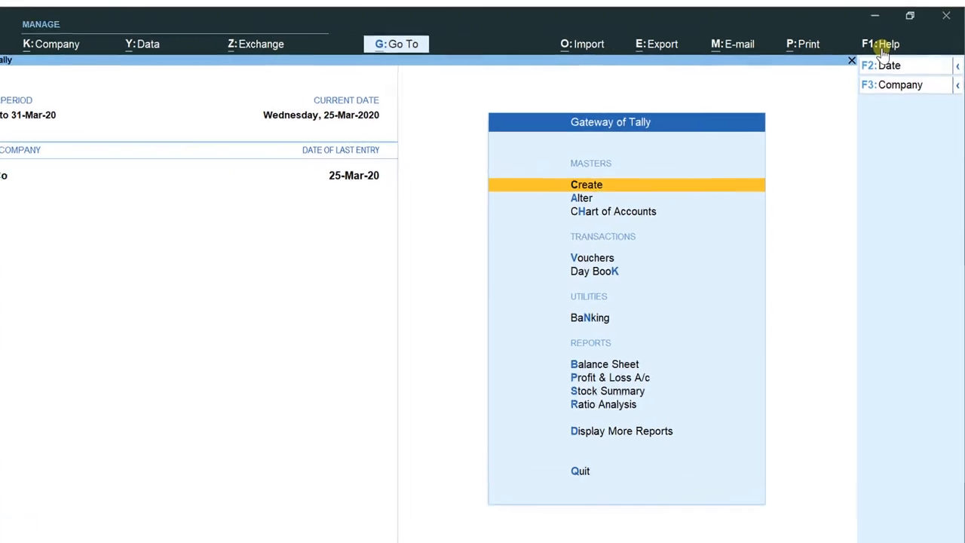
# Step: Reach the Connectivity settings for ABC & Co via F1 Help and Settings
pyautogui.click(881, 44)
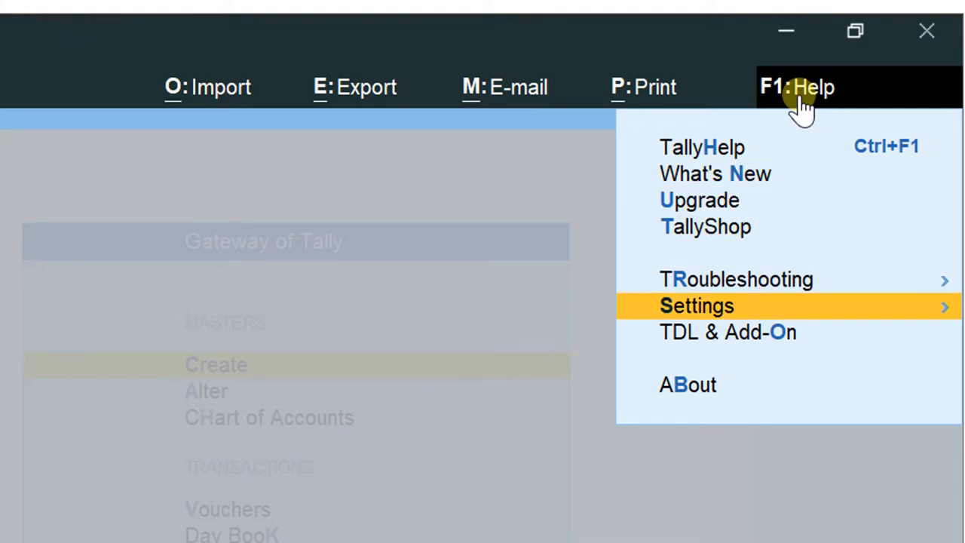
pyautogui.click(697, 305)
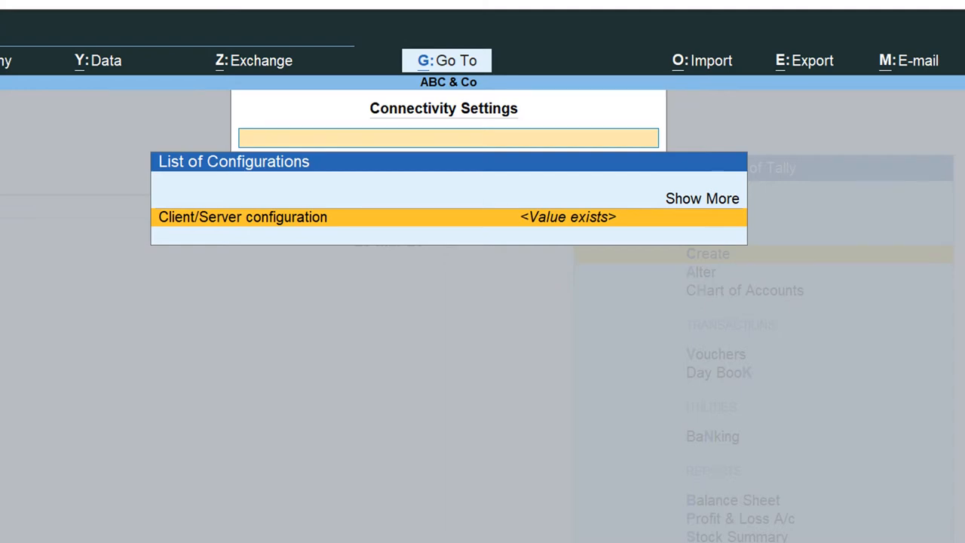
# Step: Set Client/Server configuration to act as Both with ODBC enabled on port 9000 and accept it
pyautogui.click(242, 218)
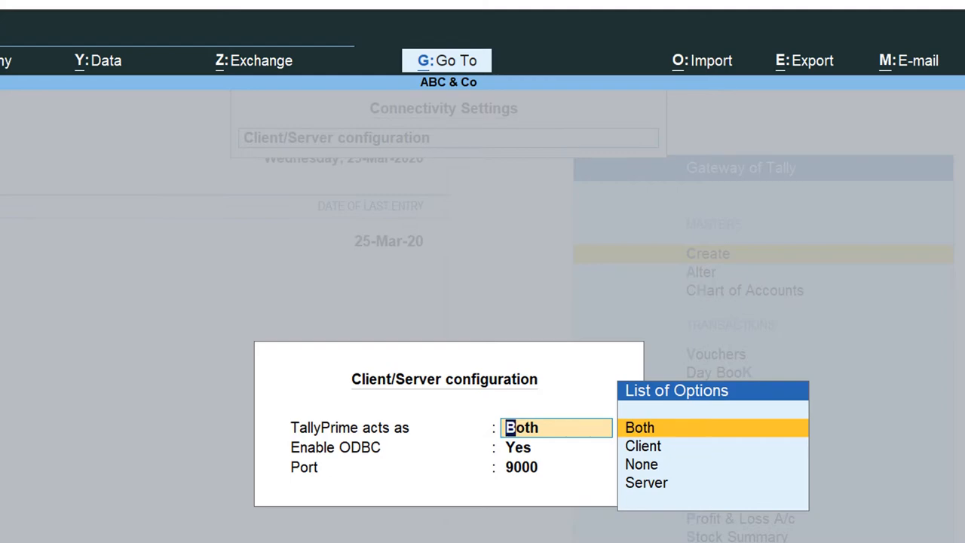
pyautogui.click(640, 427)
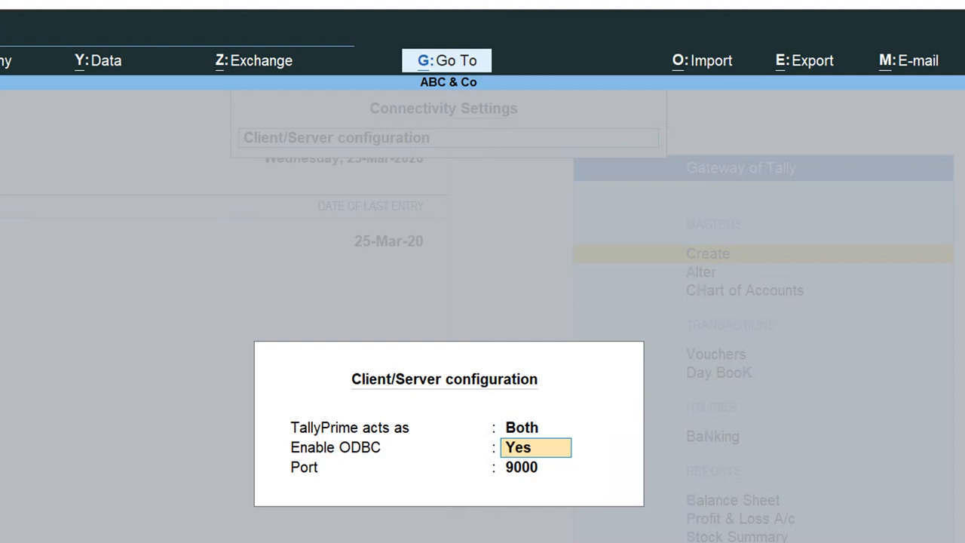
pyautogui.press('Enter')
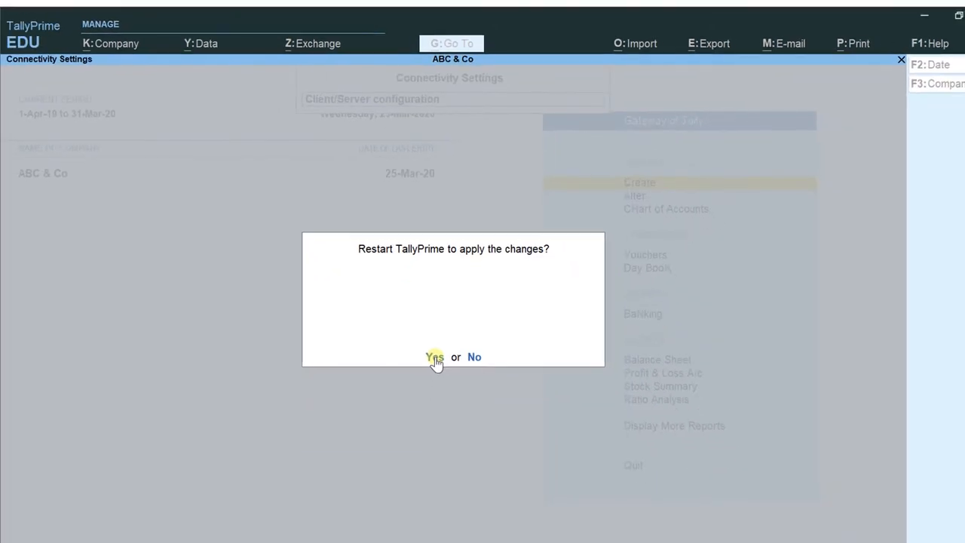
# Step: Confirm restarting TallyPrime to apply the connectivity changes
pyautogui.click(435, 357)
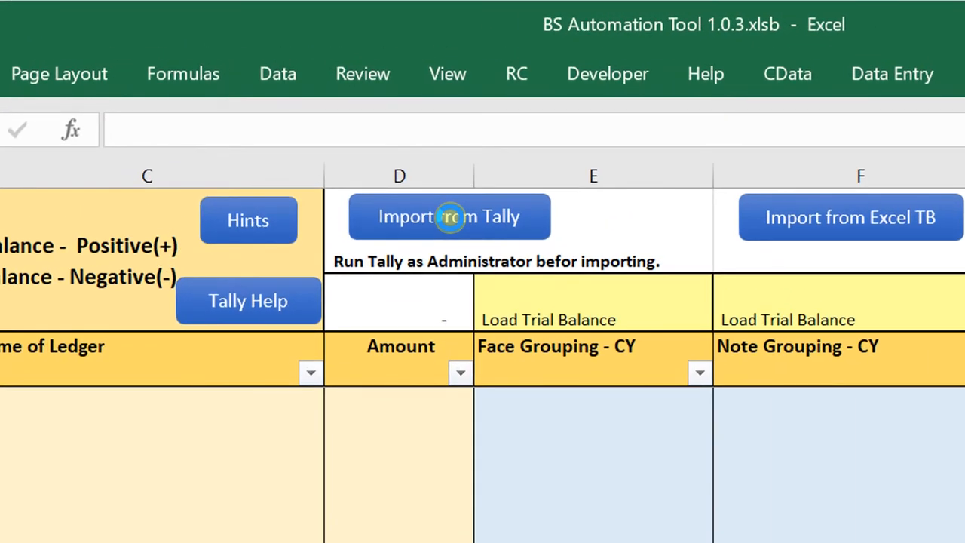
# Step: Import the Tally trial balance into the BS Automation Tool workbook and acknowledge completion
pyautogui.click(450, 217)
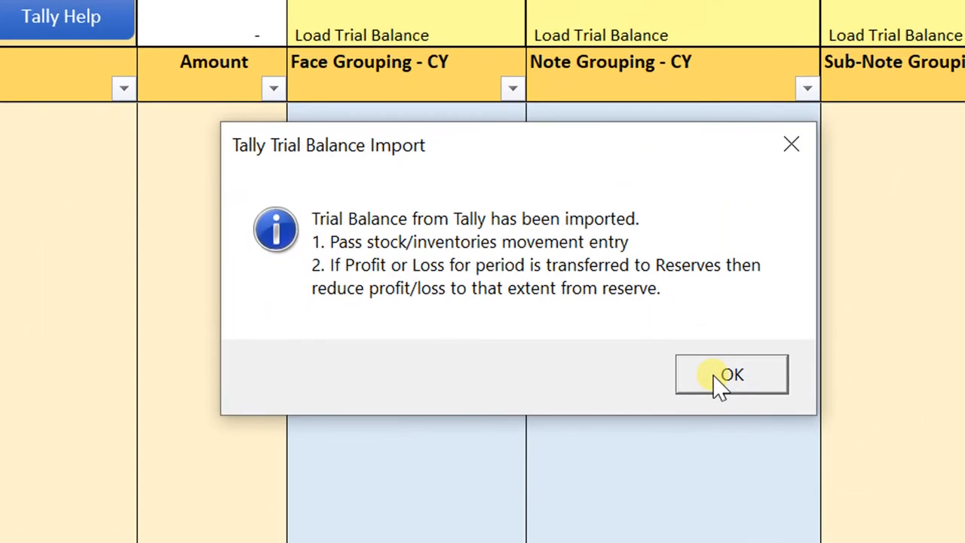
pyautogui.click(731, 375)
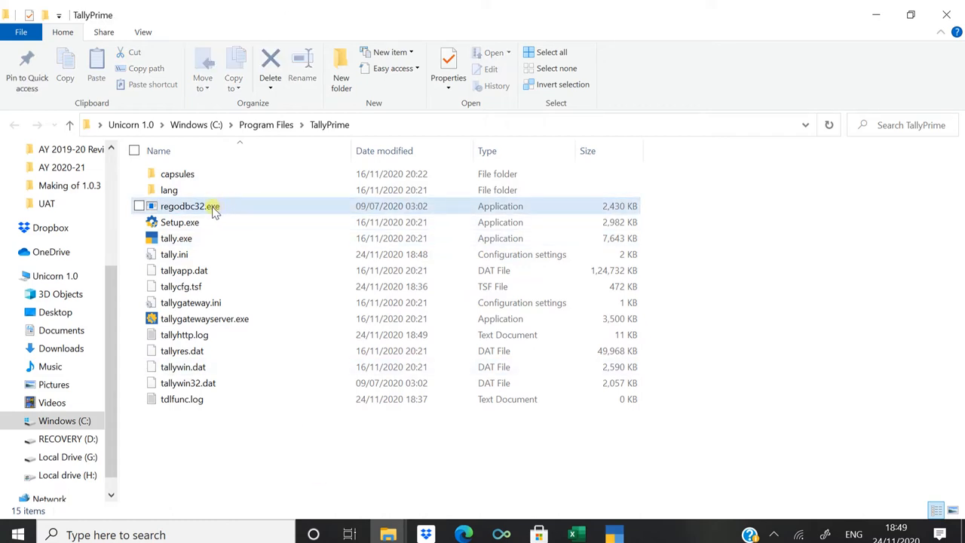
pyautogui.moveTo(213, 210)
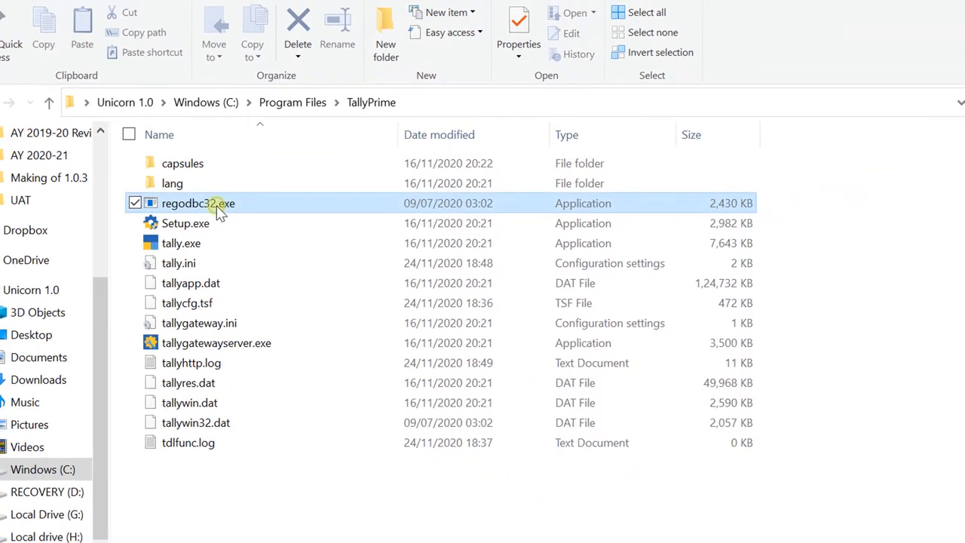
pyautogui.rightClick(199, 202)
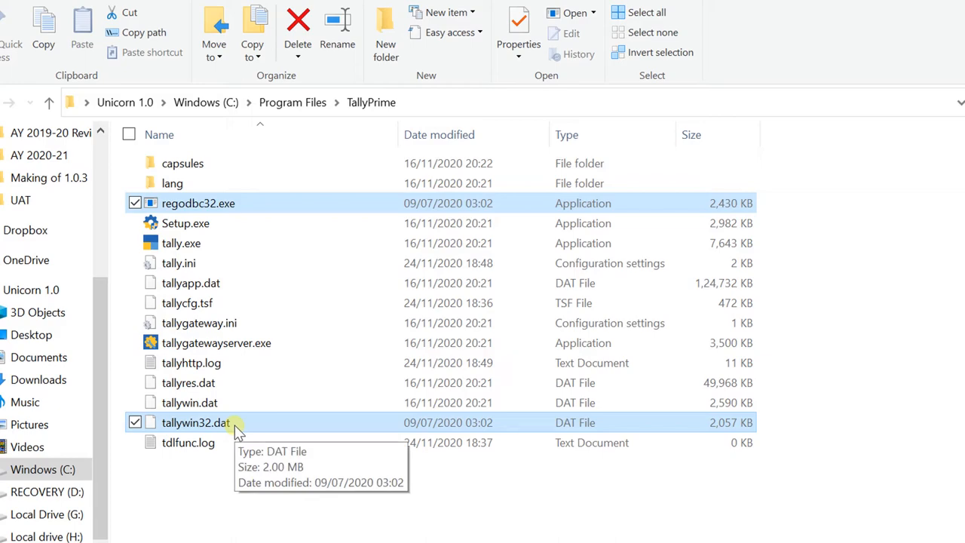
pyautogui.moveTo(249, 430)
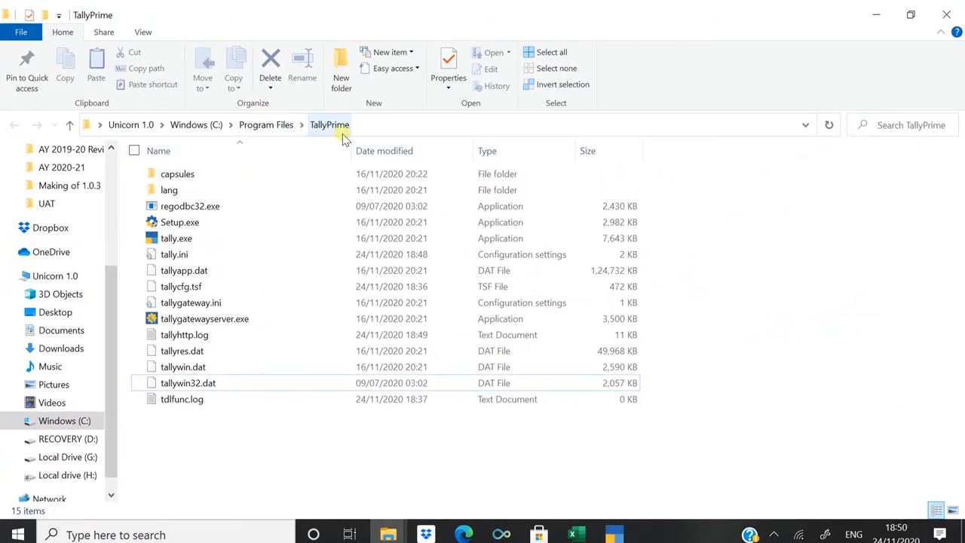
# Step: Launch regodbc32.exe from the TallyPrime program folder and close its console window
pyautogui.click(190, 206)
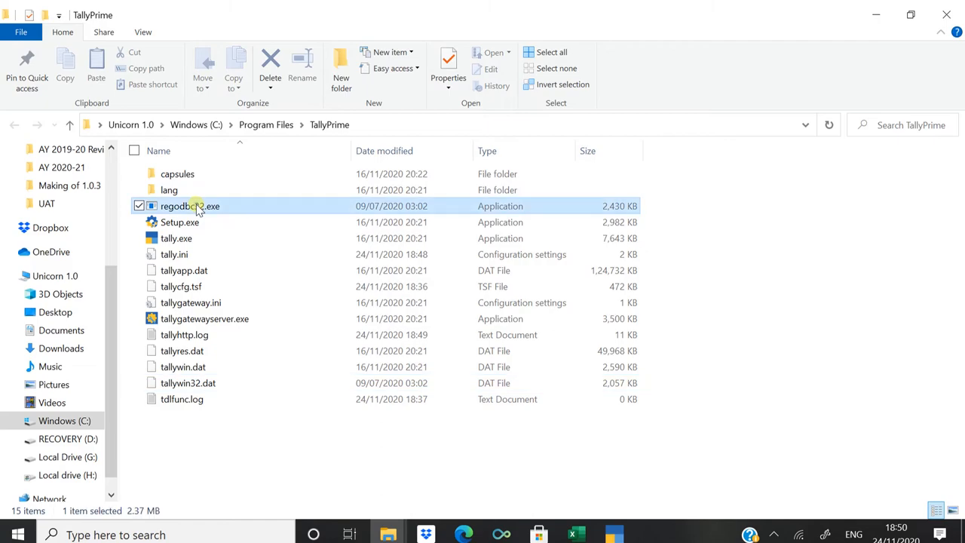
pyautogui.rightClick(190, 206)
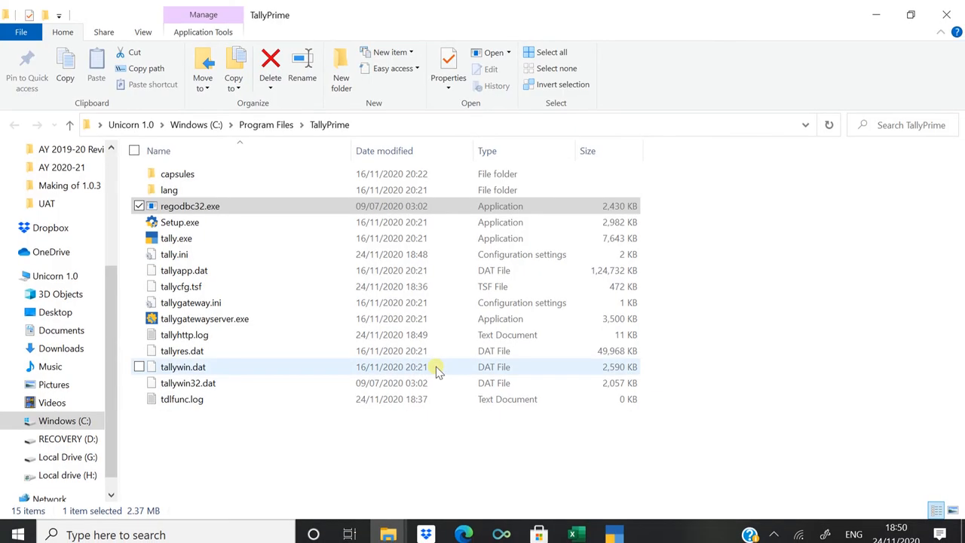
pyautogui.doubleClick(189, 206)
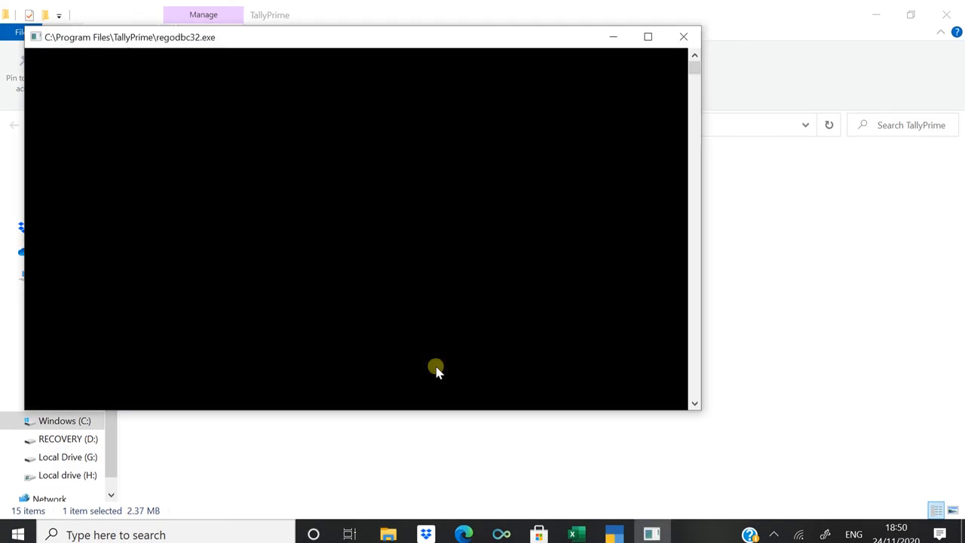
pyautogui.click(683, 36)
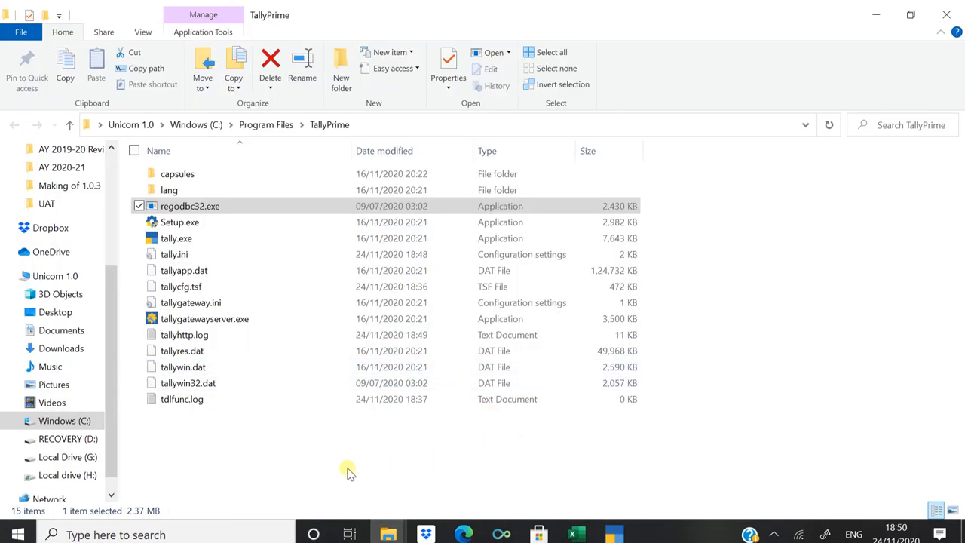